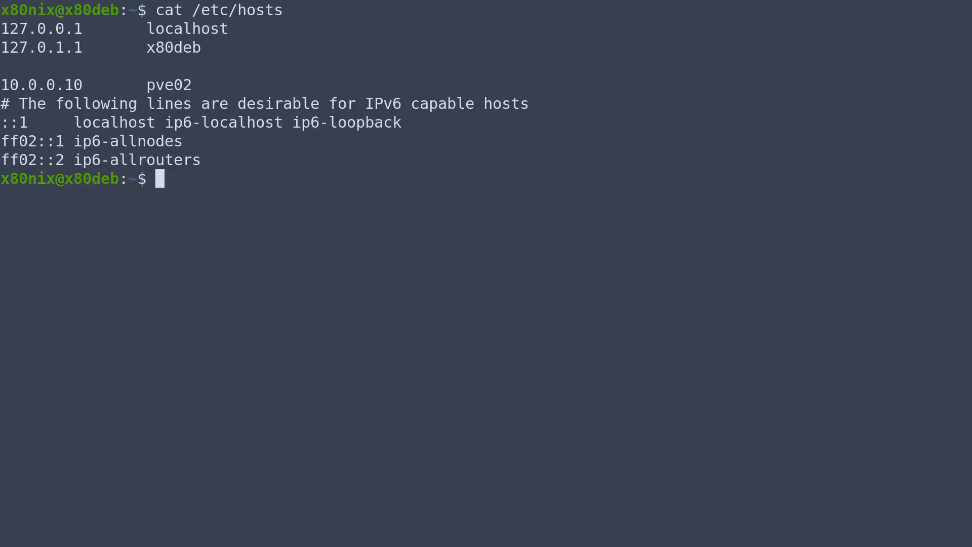
- Open /var/log/syslog in less via sudo and wheel down through the first entries
text(sudo)
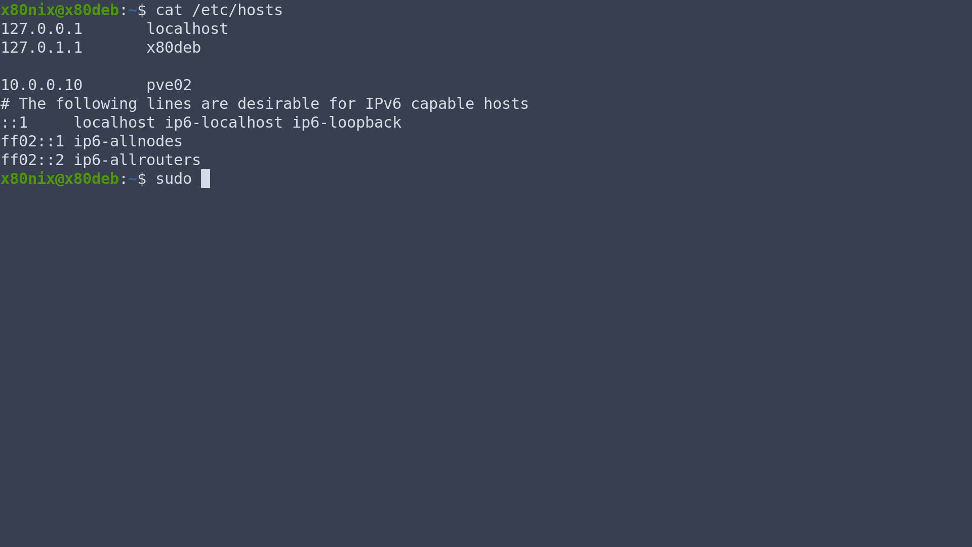
text(less /)
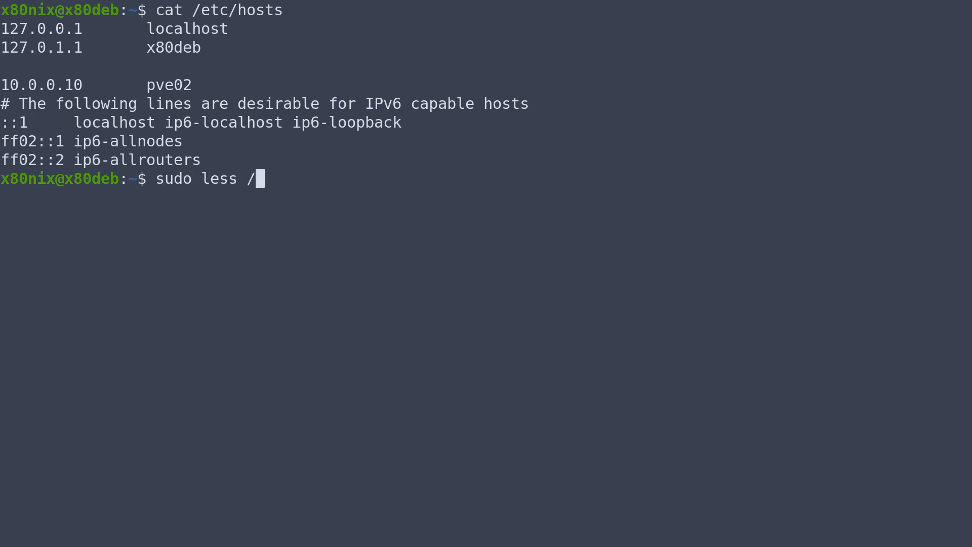
text(var/log/sysl)
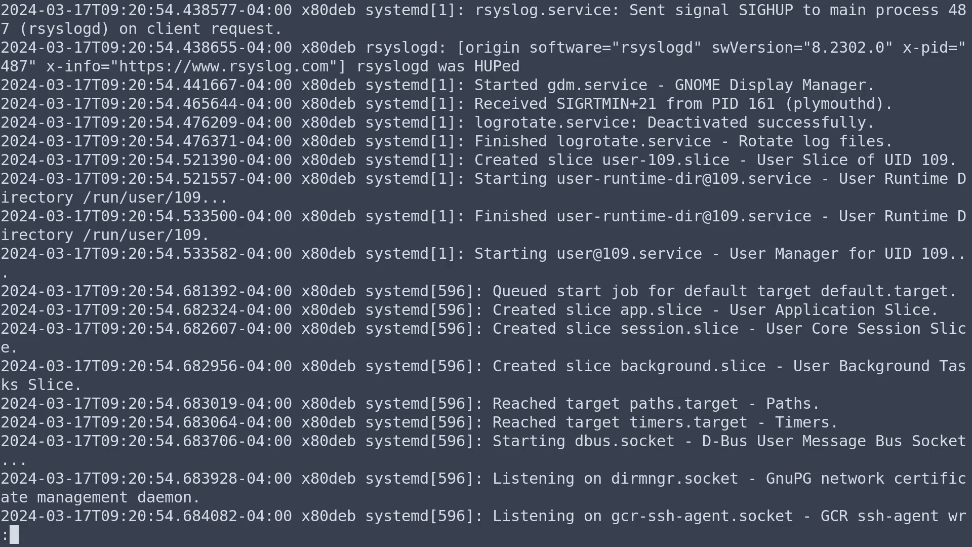
scroll(down, 3)
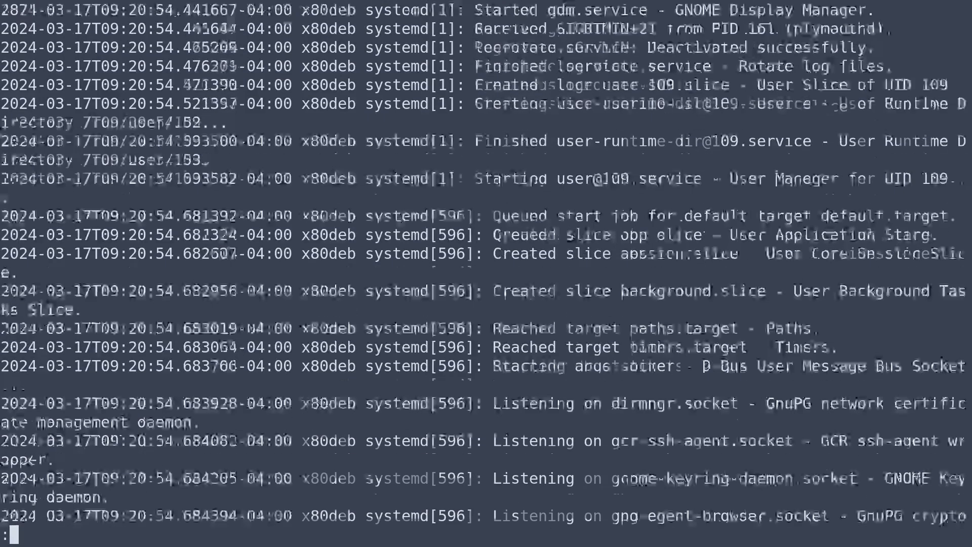
scroll(down, 3)
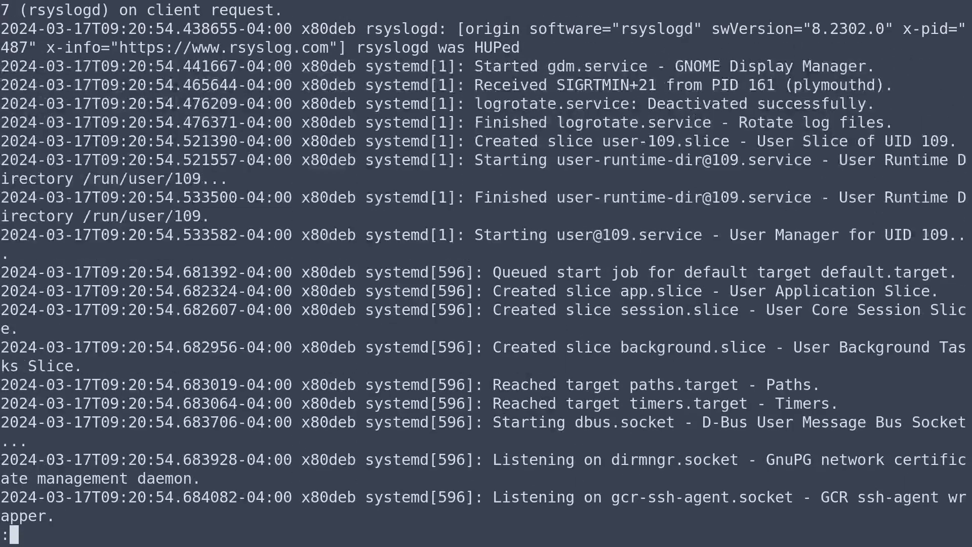
scroll(down, 3)
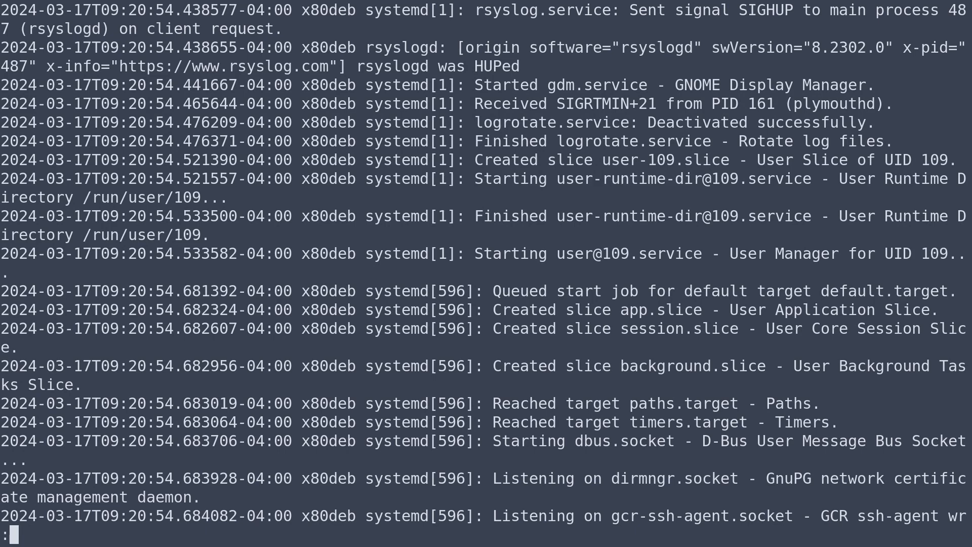
- Move down the log with a 10-line numeric prefix and keep scrolling further
text(1)
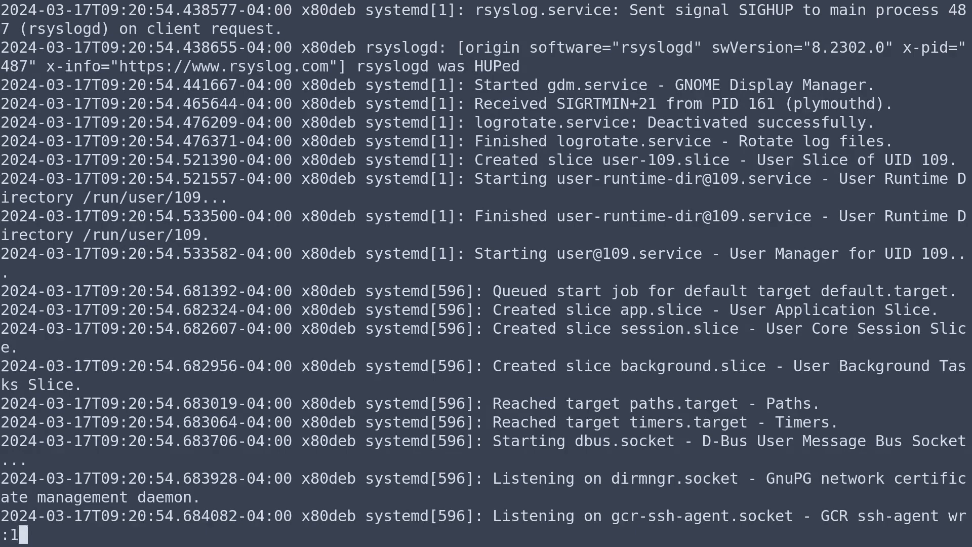
text(0)
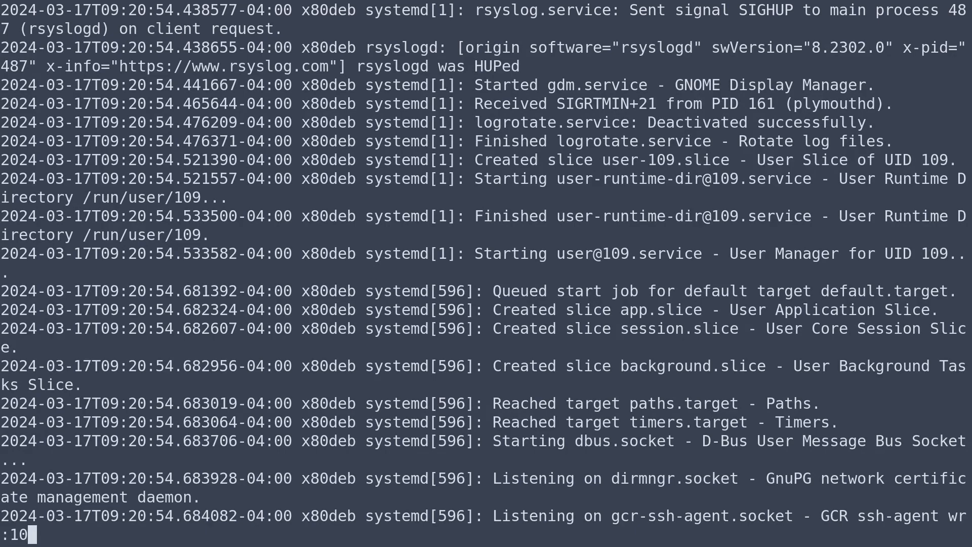
scroll(down, 3)
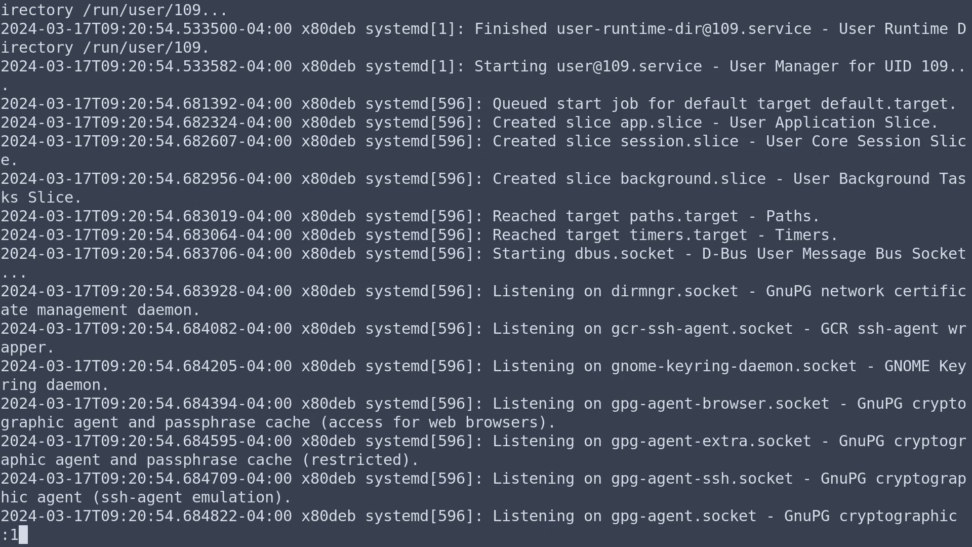
scroll(down, 3)
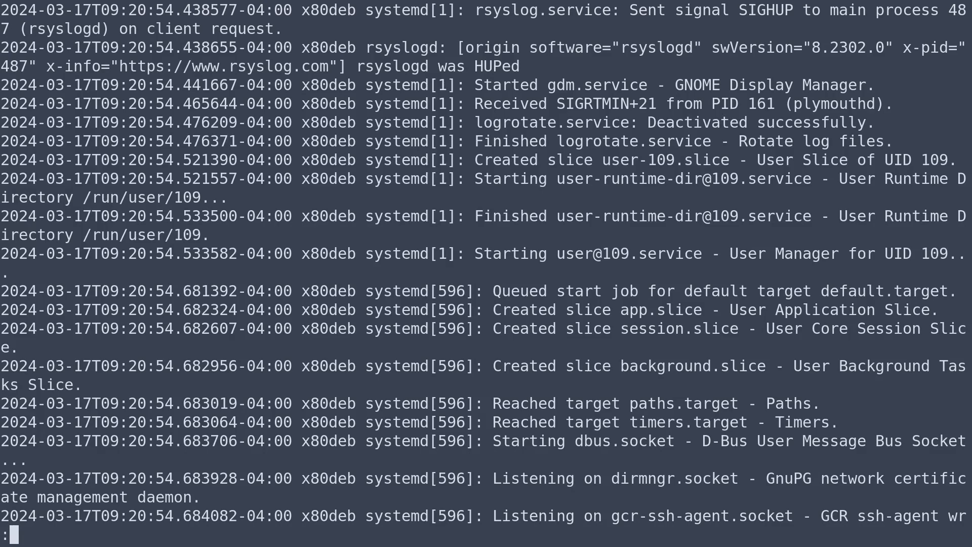
- Jump fifty lines down the syslog to the rtkit-daemon and wireplumber entries
scroll(down, 3)
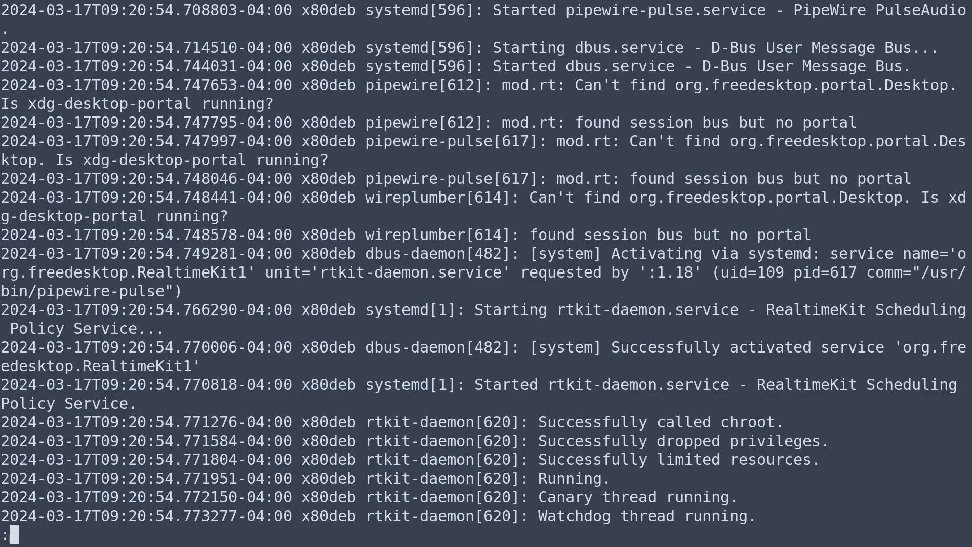
scroll(down, 3)
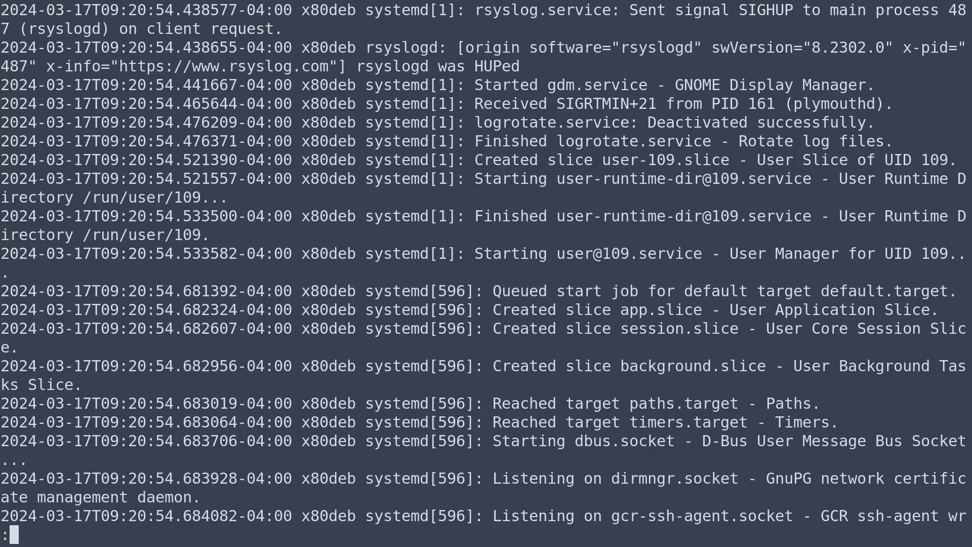
text(50)
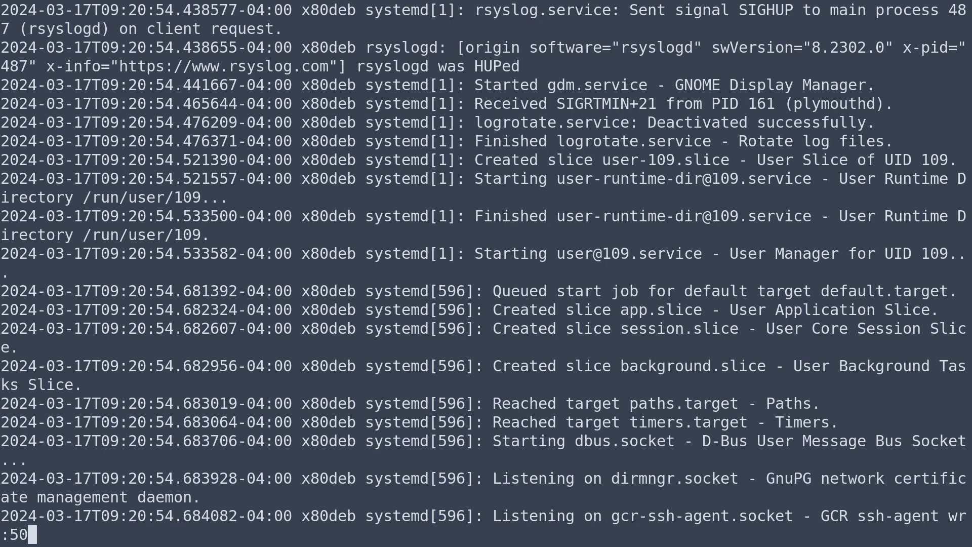
scroll(down, 3)
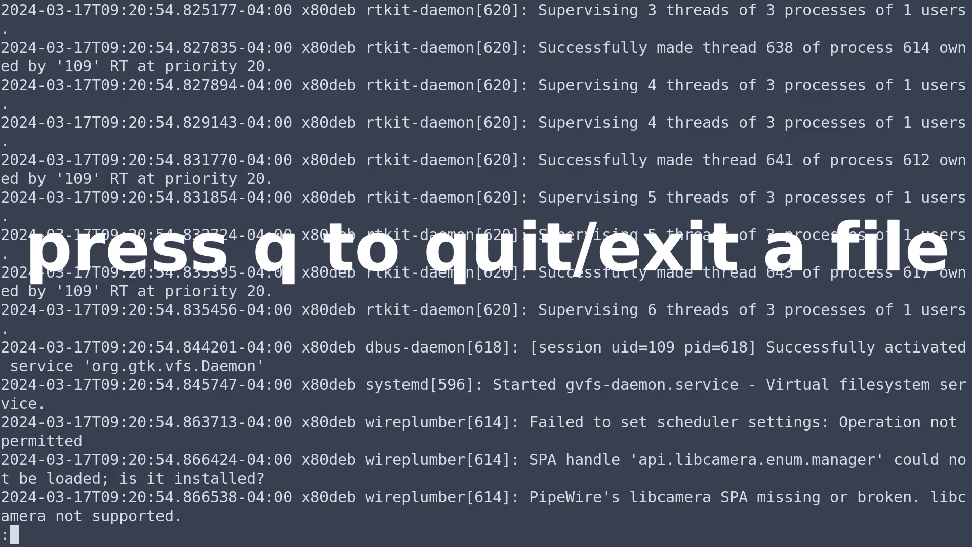
- Quit the syslog, view demo/match full of asterisk lines, then quit back to bash
key(q)
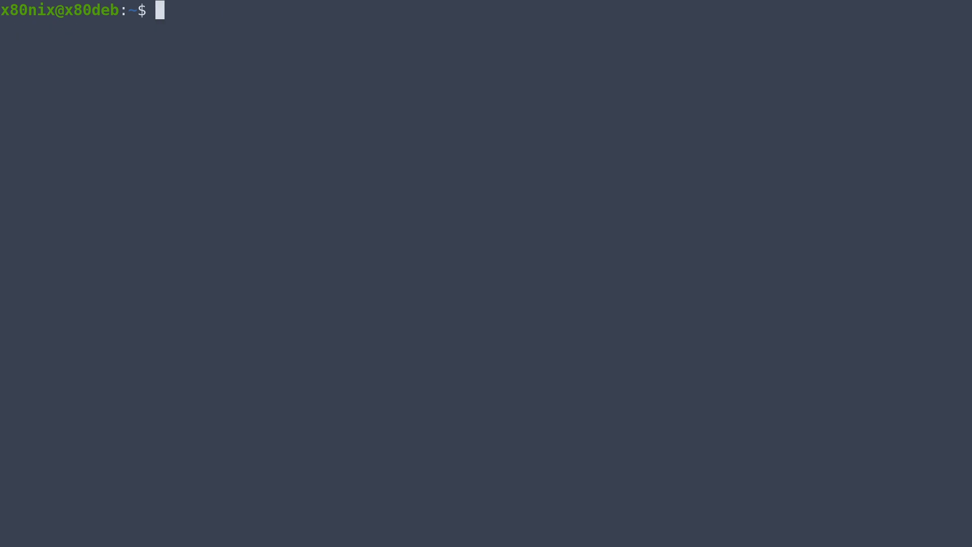
text(less /v)
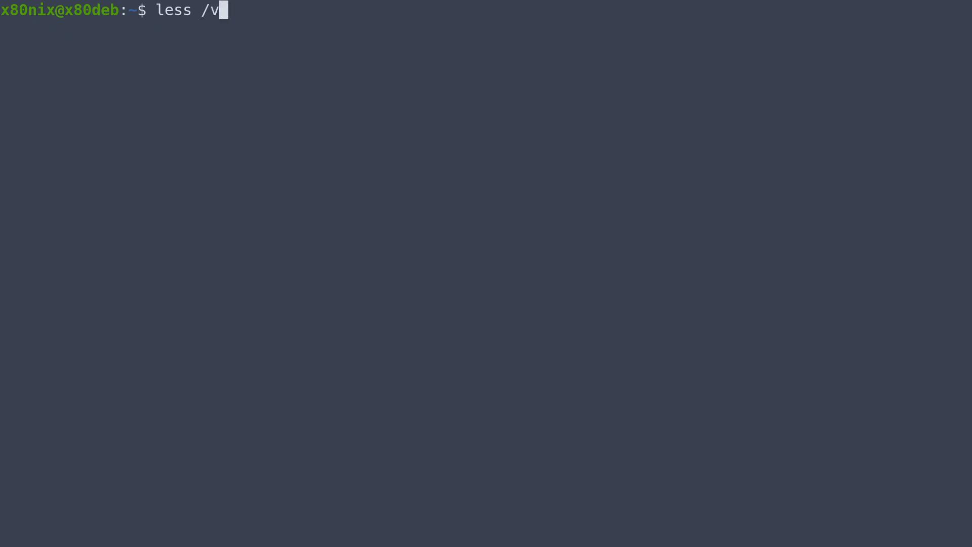
text(de)
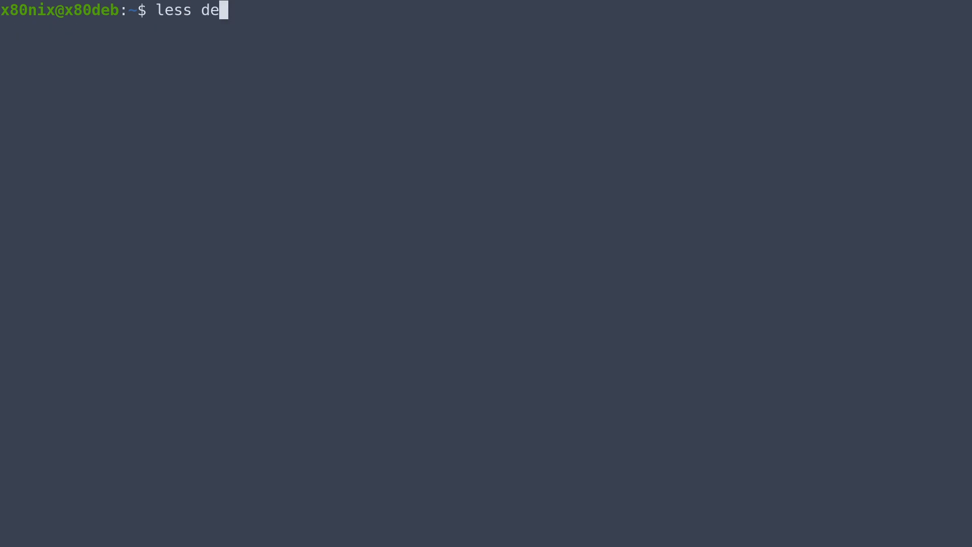
text(mo/m)
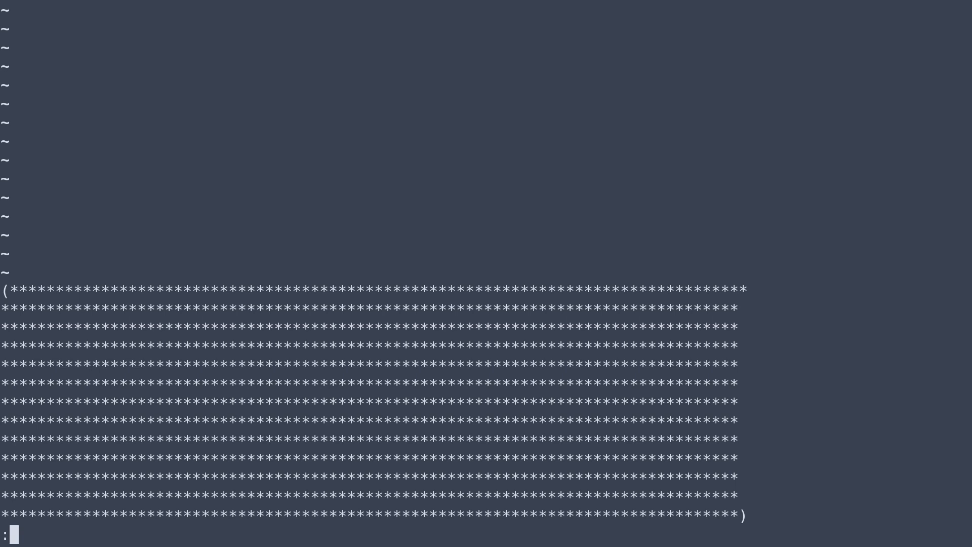
key(q)
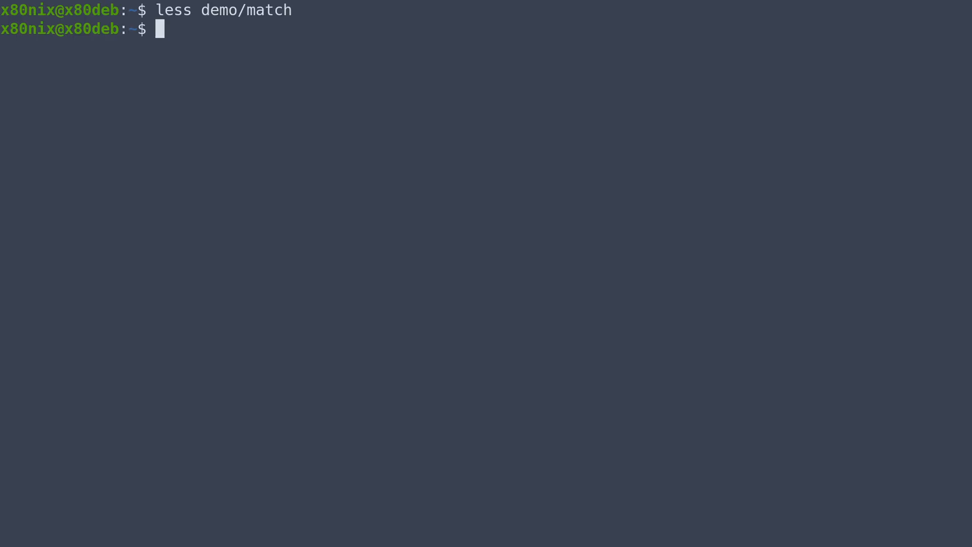
- Reopen the syslog with sudo less and search forward for x80nix to reach the 14:11:51 entries
text(sudo)
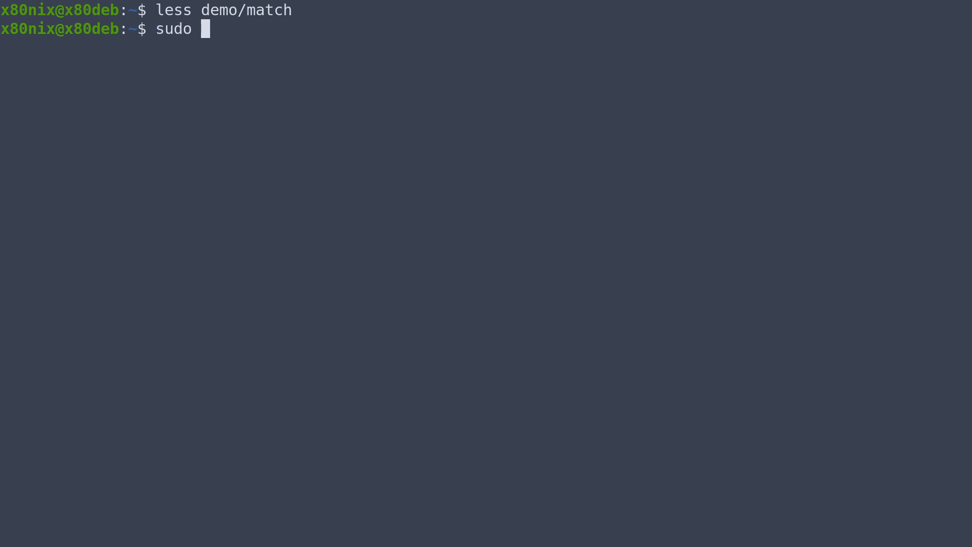
text(less)
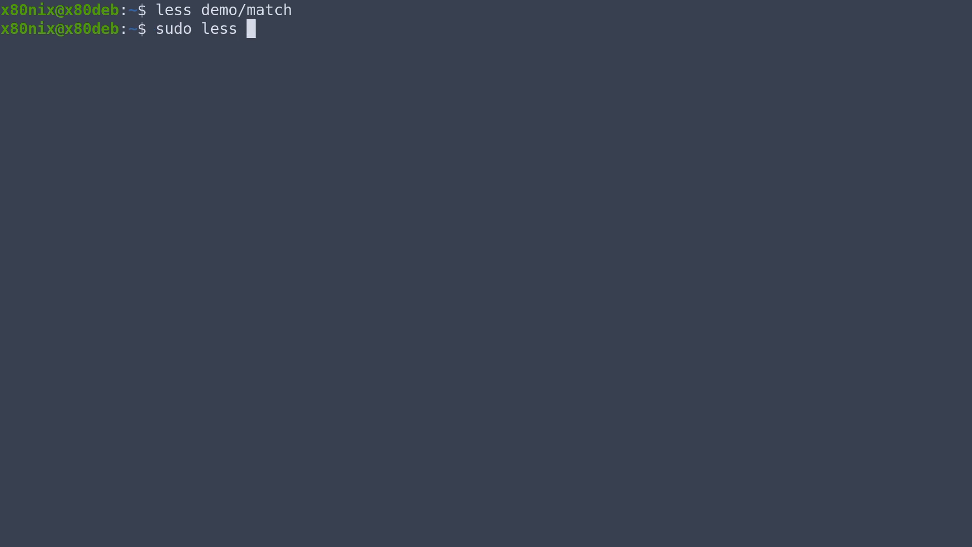
text(/var/log/s)
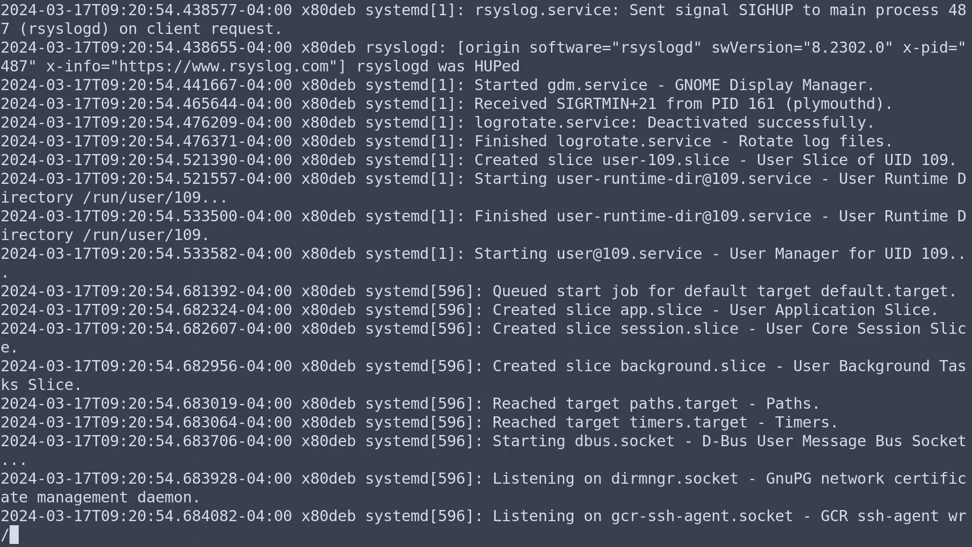
text(x)
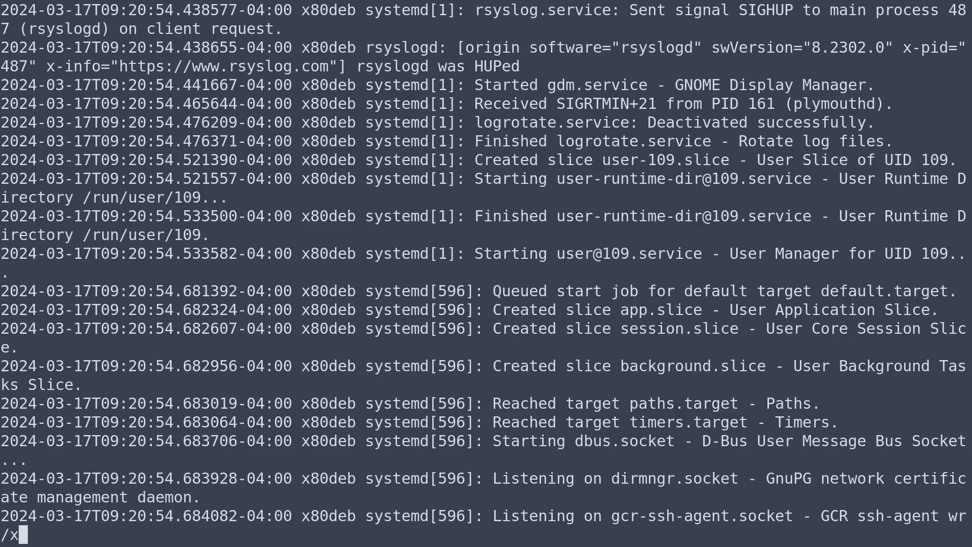
text(ni)
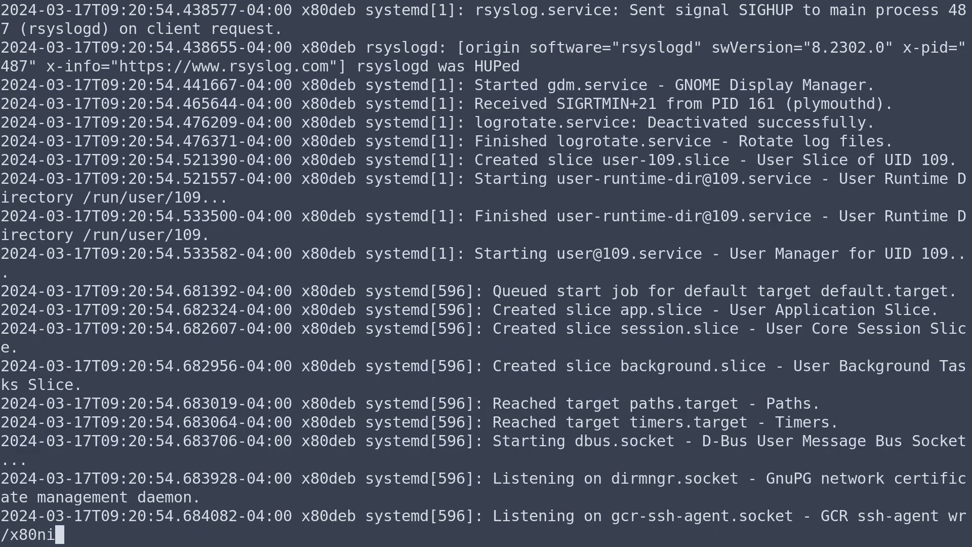
text(x)
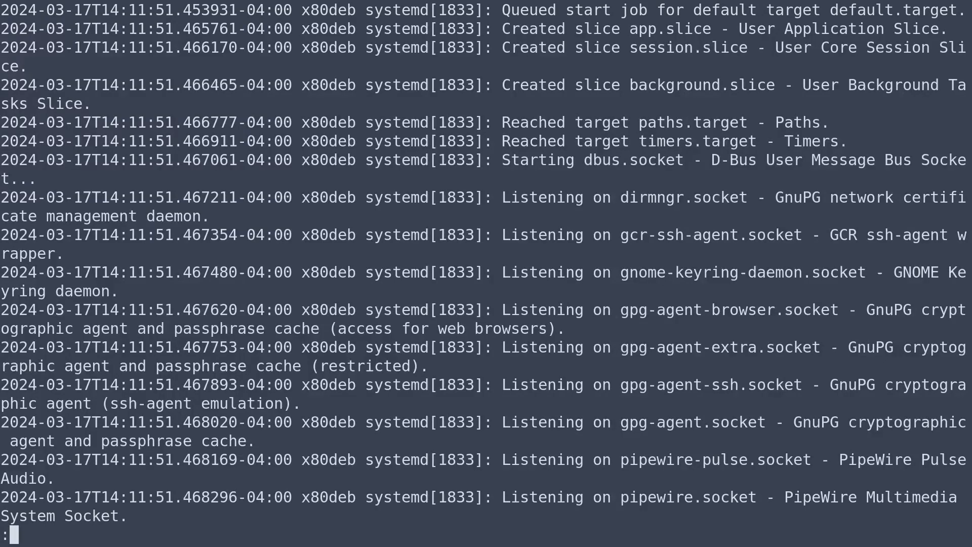
- Search backward with ?x80nix to return to the earliest 09:20:54 entries
text(?x)
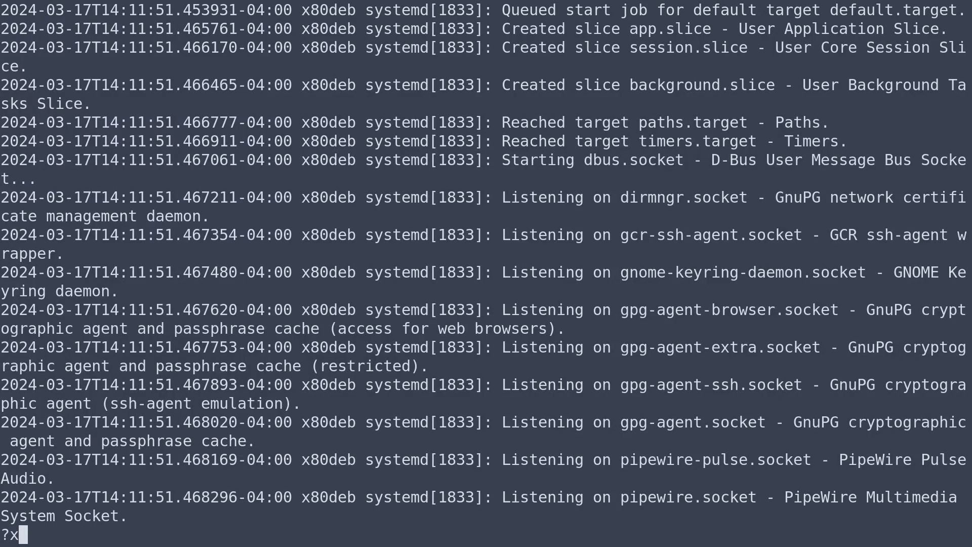
text(80nix)
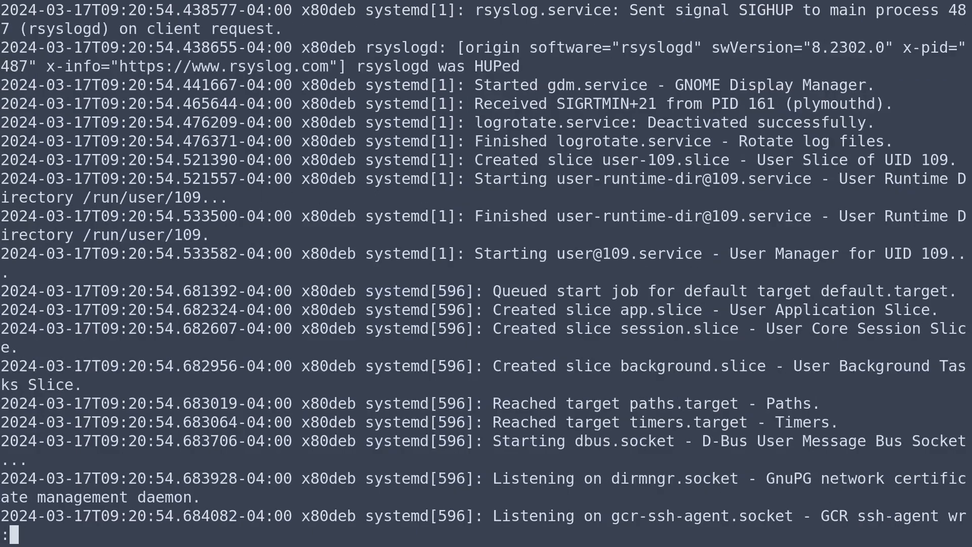
- Search for the 23 March 2024 entries at the end, then jump back to the top with g
text(/)
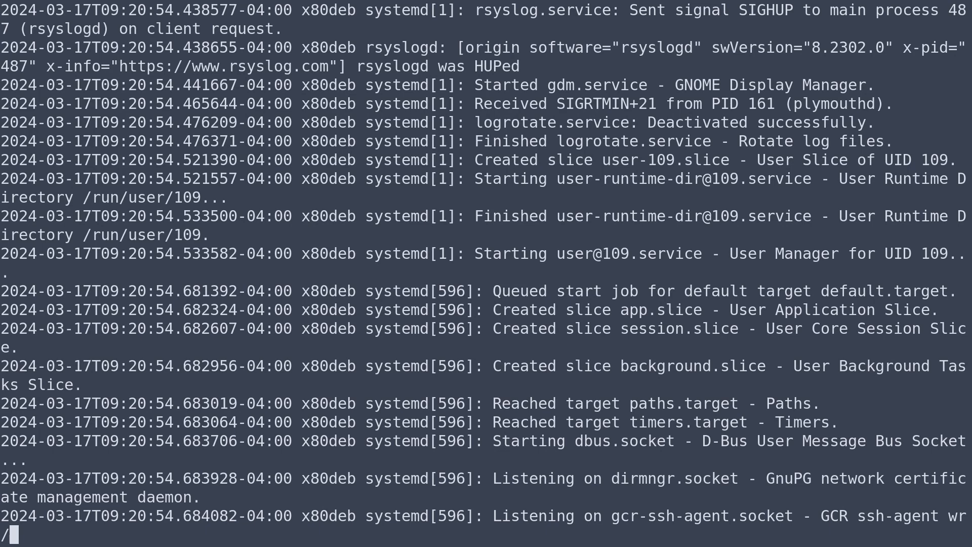
text(2024-0)
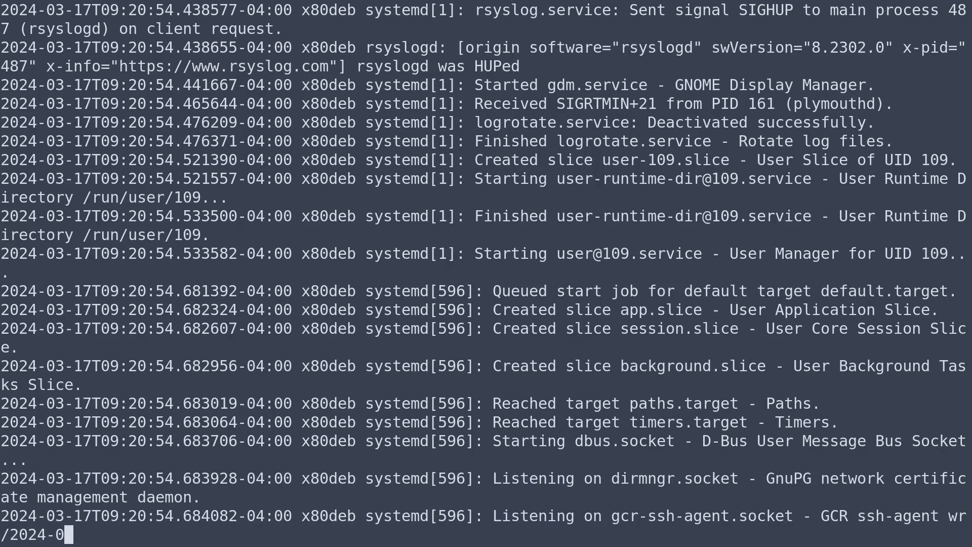
text(3-20)
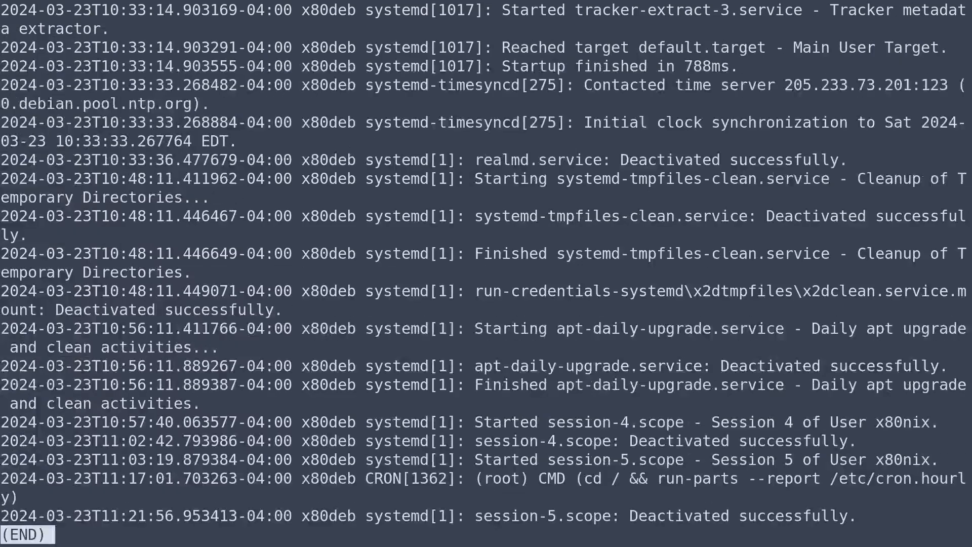
key(g)
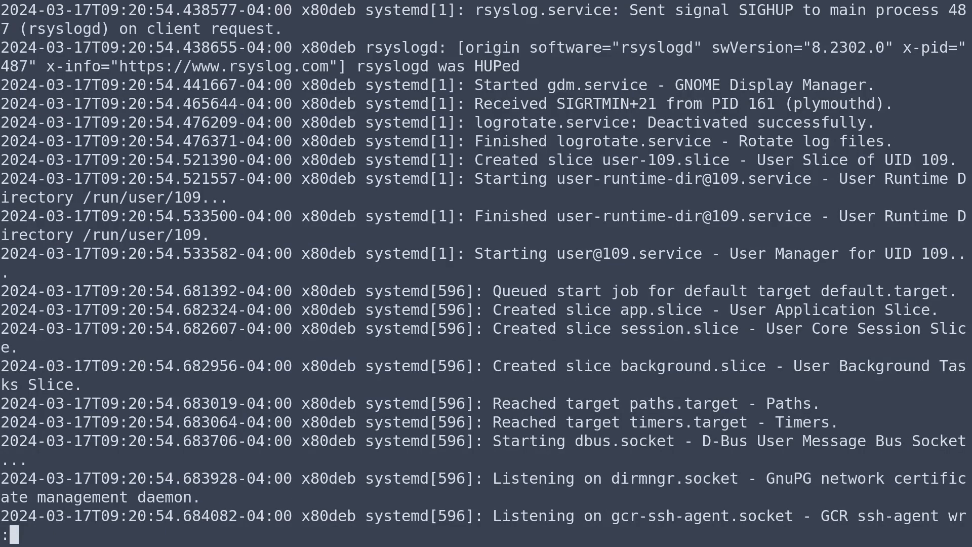
key(')
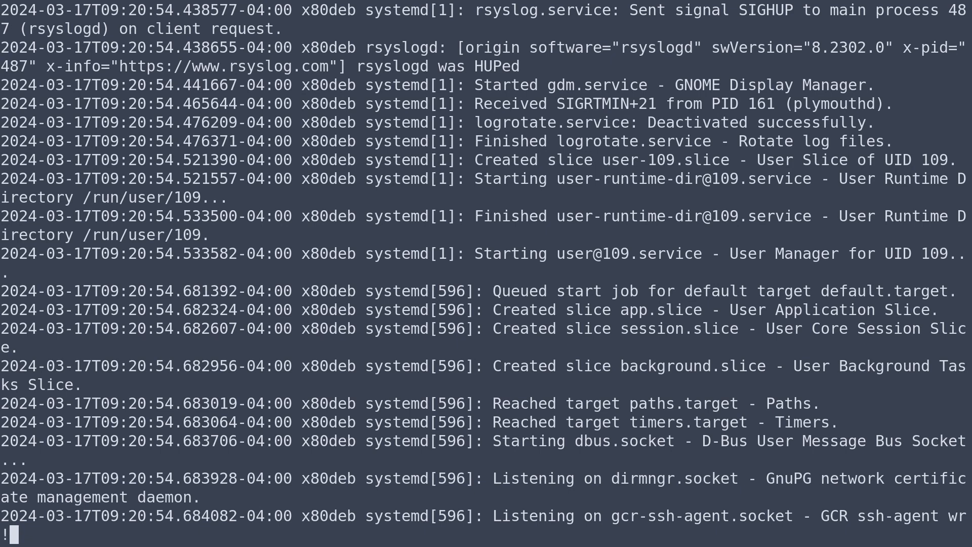
- Run !ls from inside less to list the home folder without closing the syslog
text(ls)
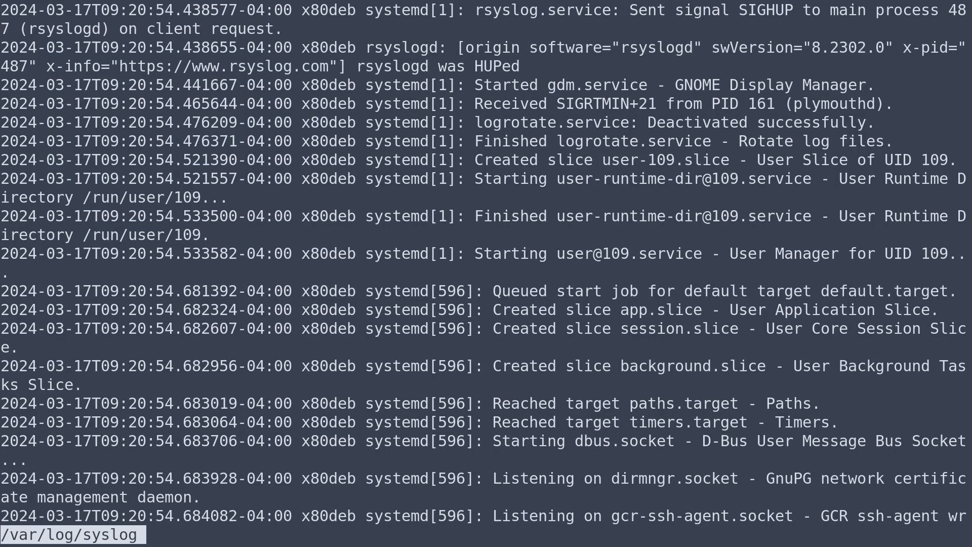
- Use :e to examine /home/x80nix/demo/fil… instead, then quit less to the shell
key(colon)
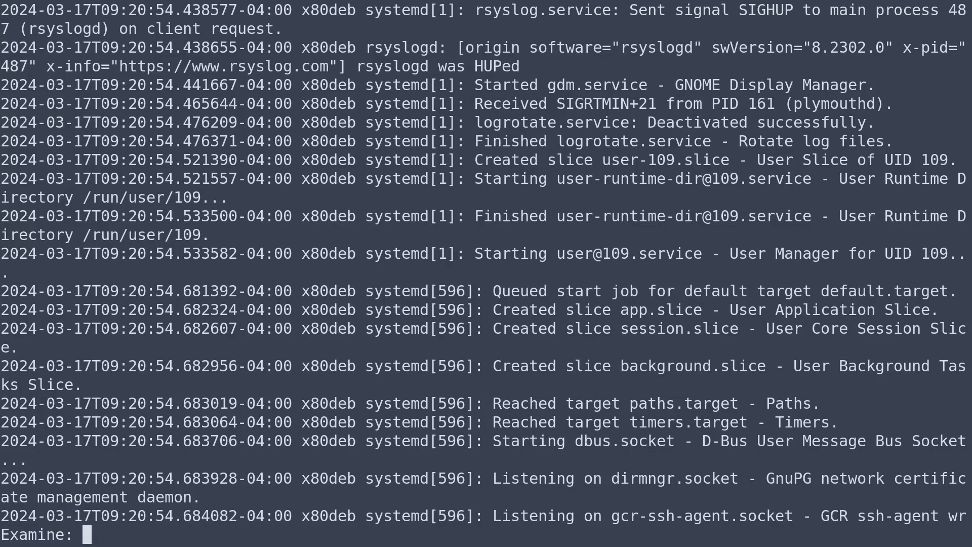
text(/home/)
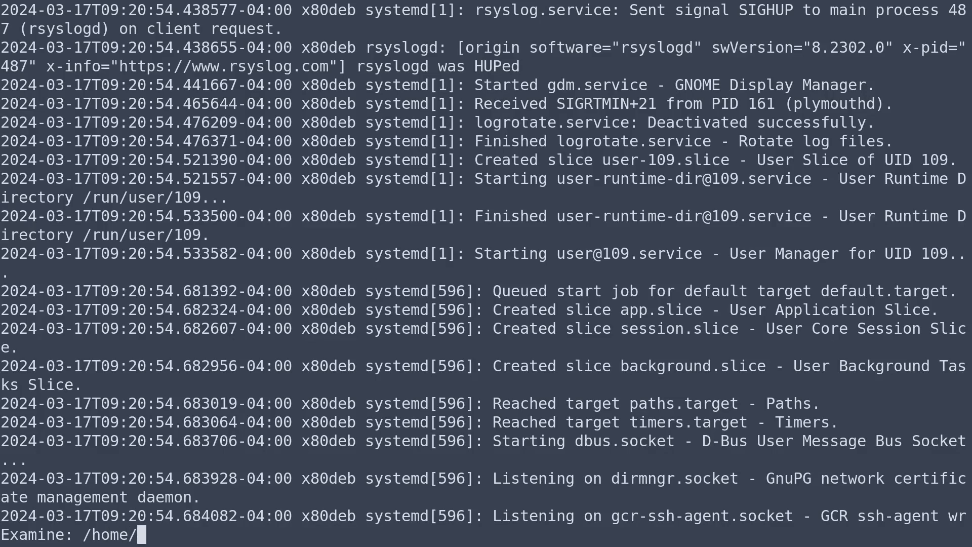
text(x80nix/)
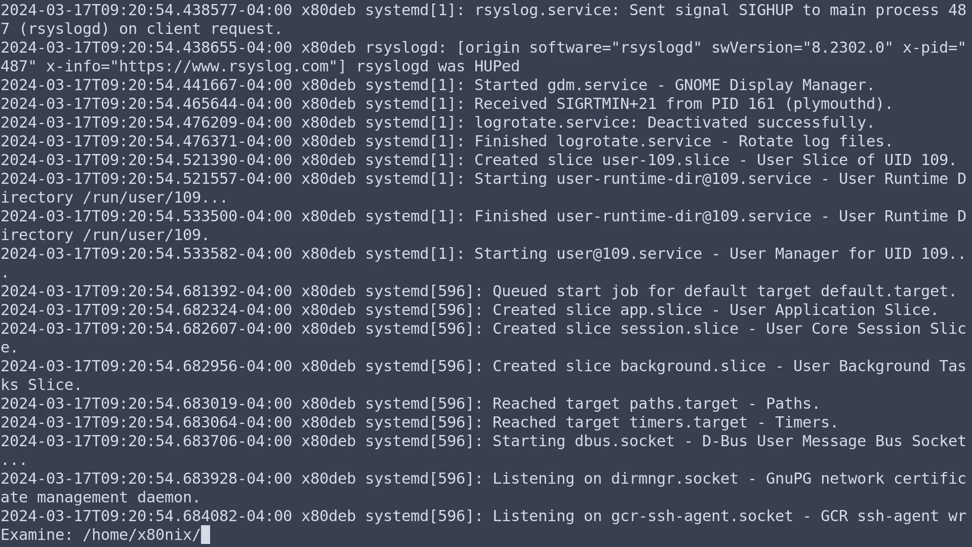
text(demo/fil)
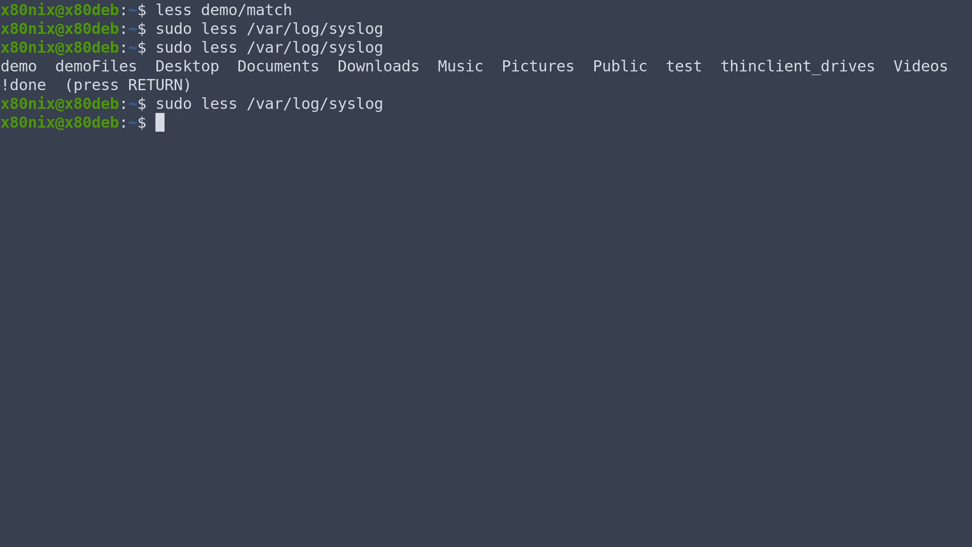
- Run less -N -p x80nix /etc/passwd for numbered lines at the first match, then quit
text(less -N -p x)
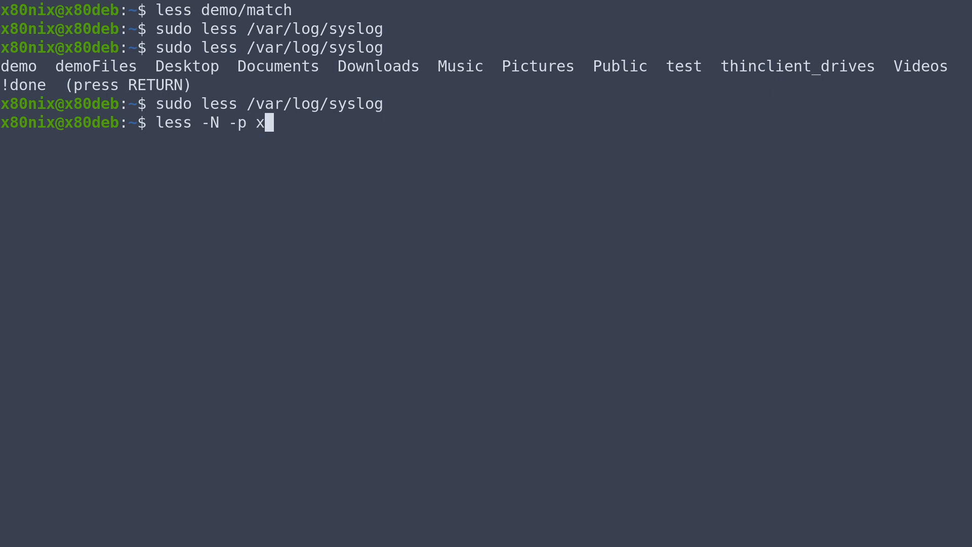
text(80nix)
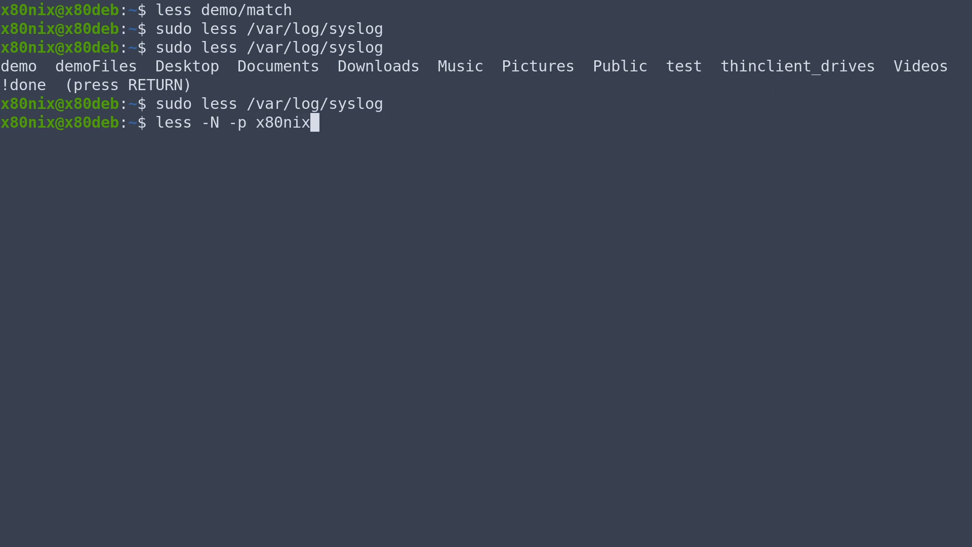
text(/etc/passwd)
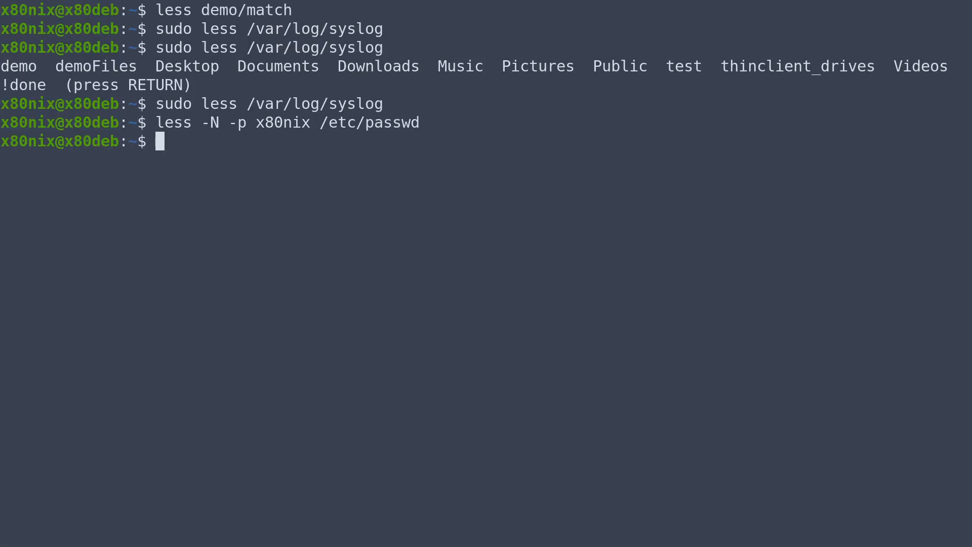
- Run sudo less --mouse /var/log/syslog and wheel down into the 09:20:54 entries
text(less -N -p)
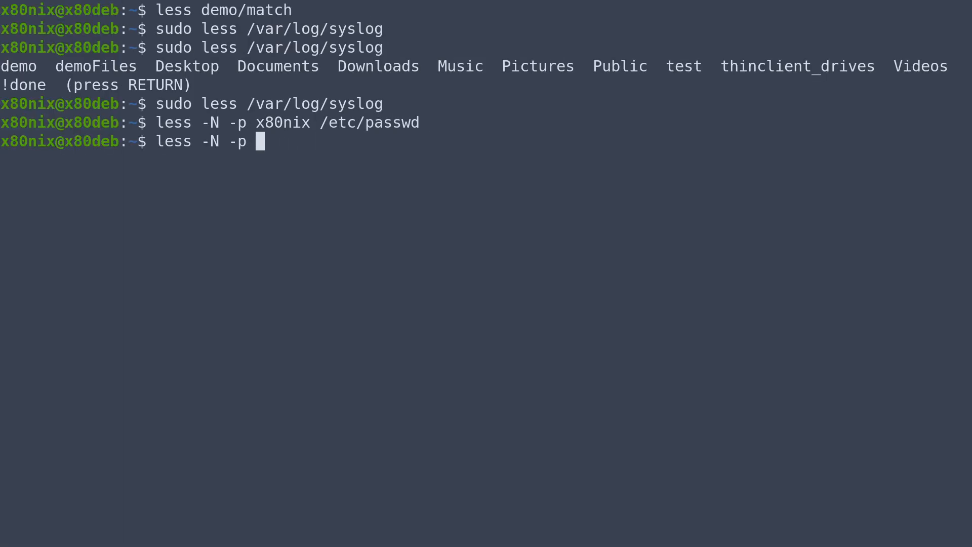
text(--)
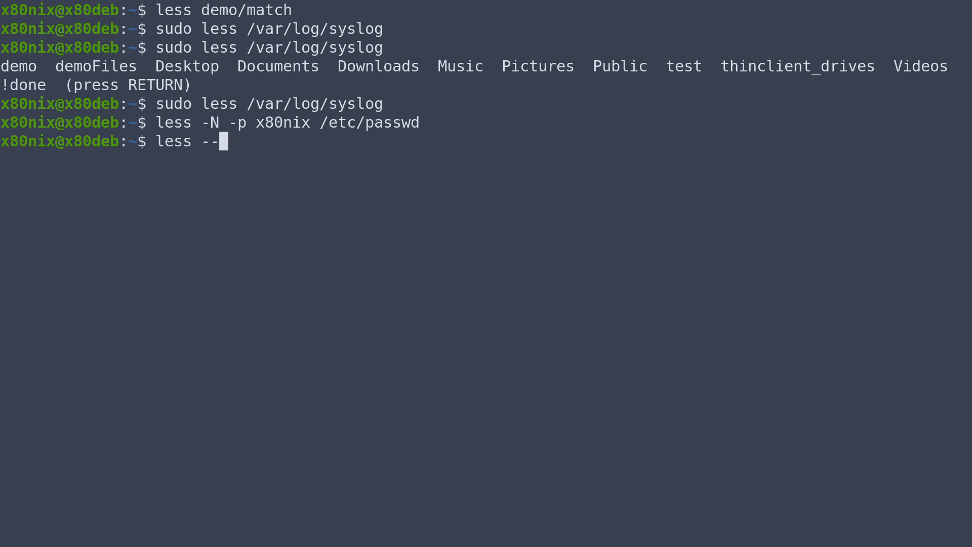
text(mouse /var/lo)
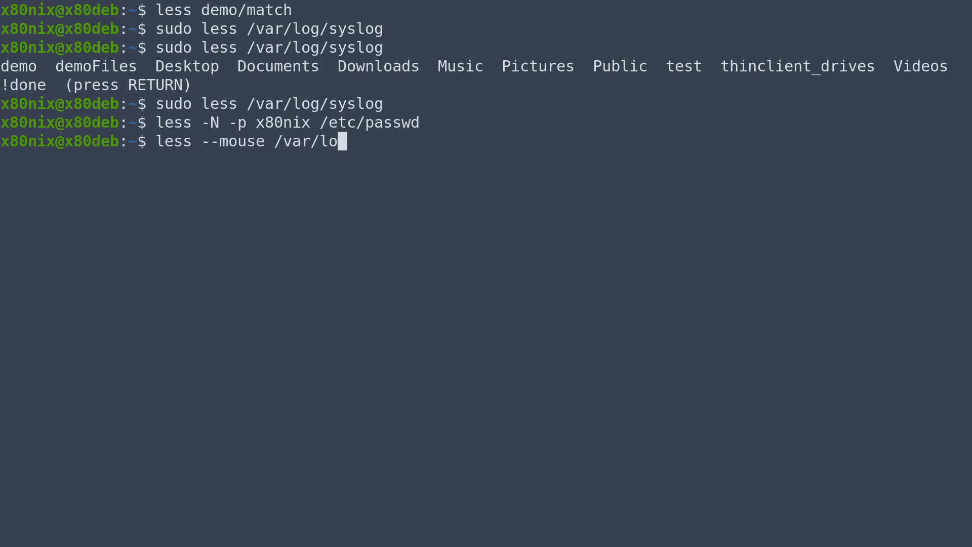
text(g/syslog)
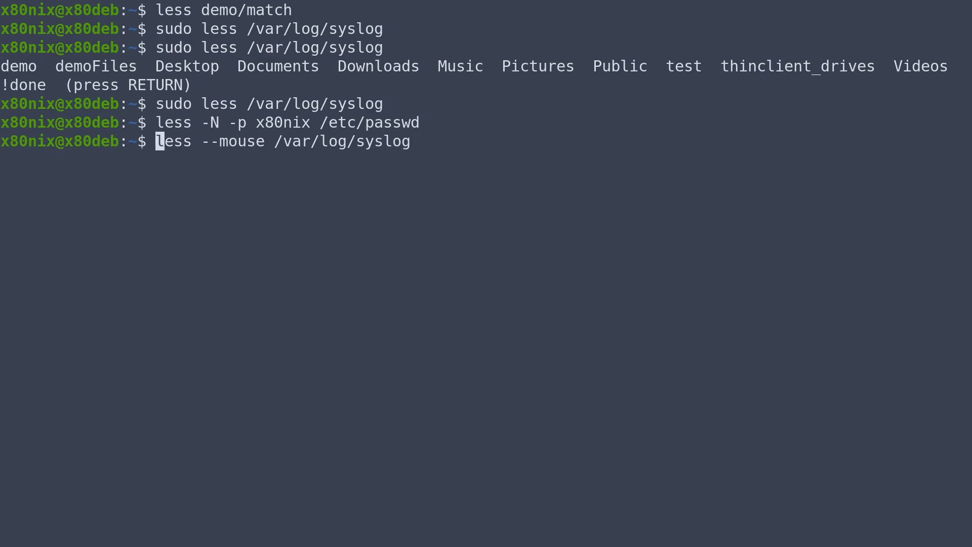
text(sudo)
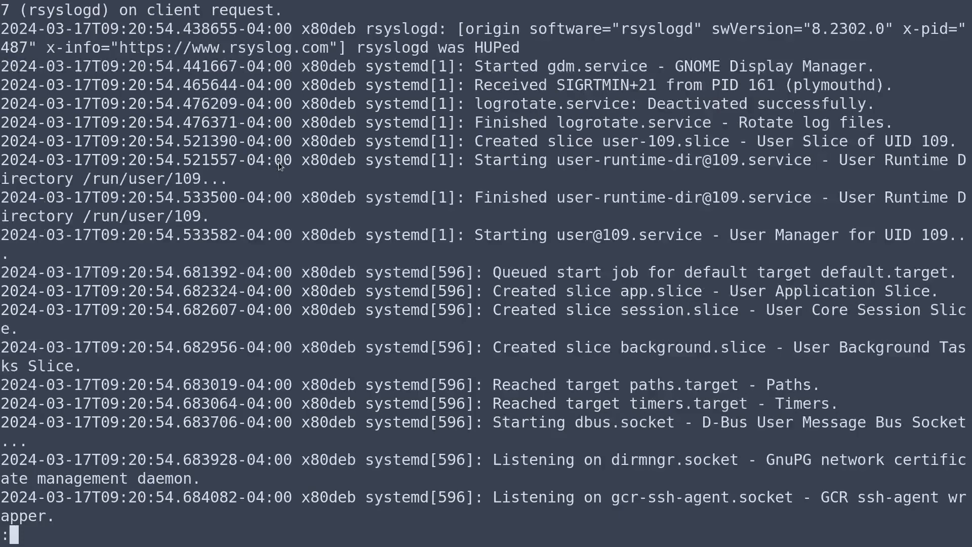
scroll(down, 3)
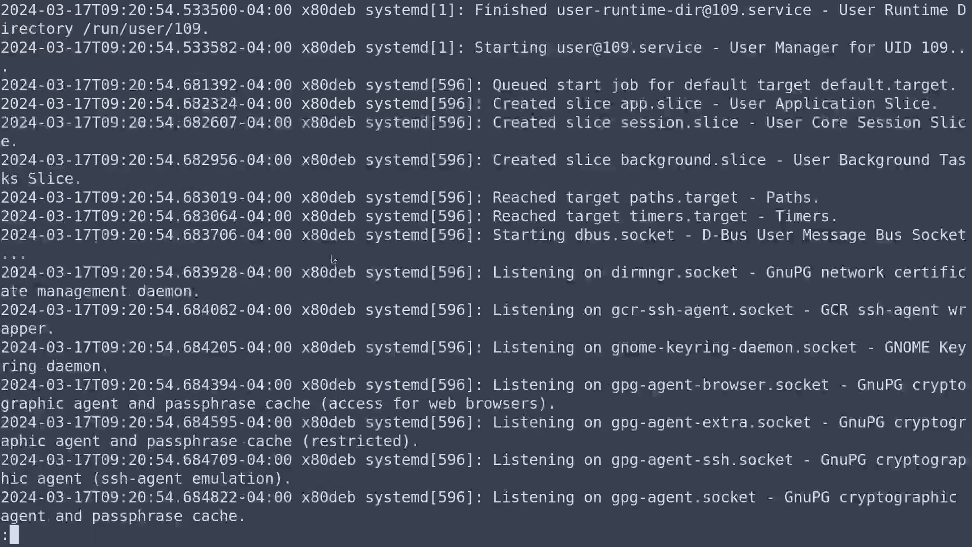